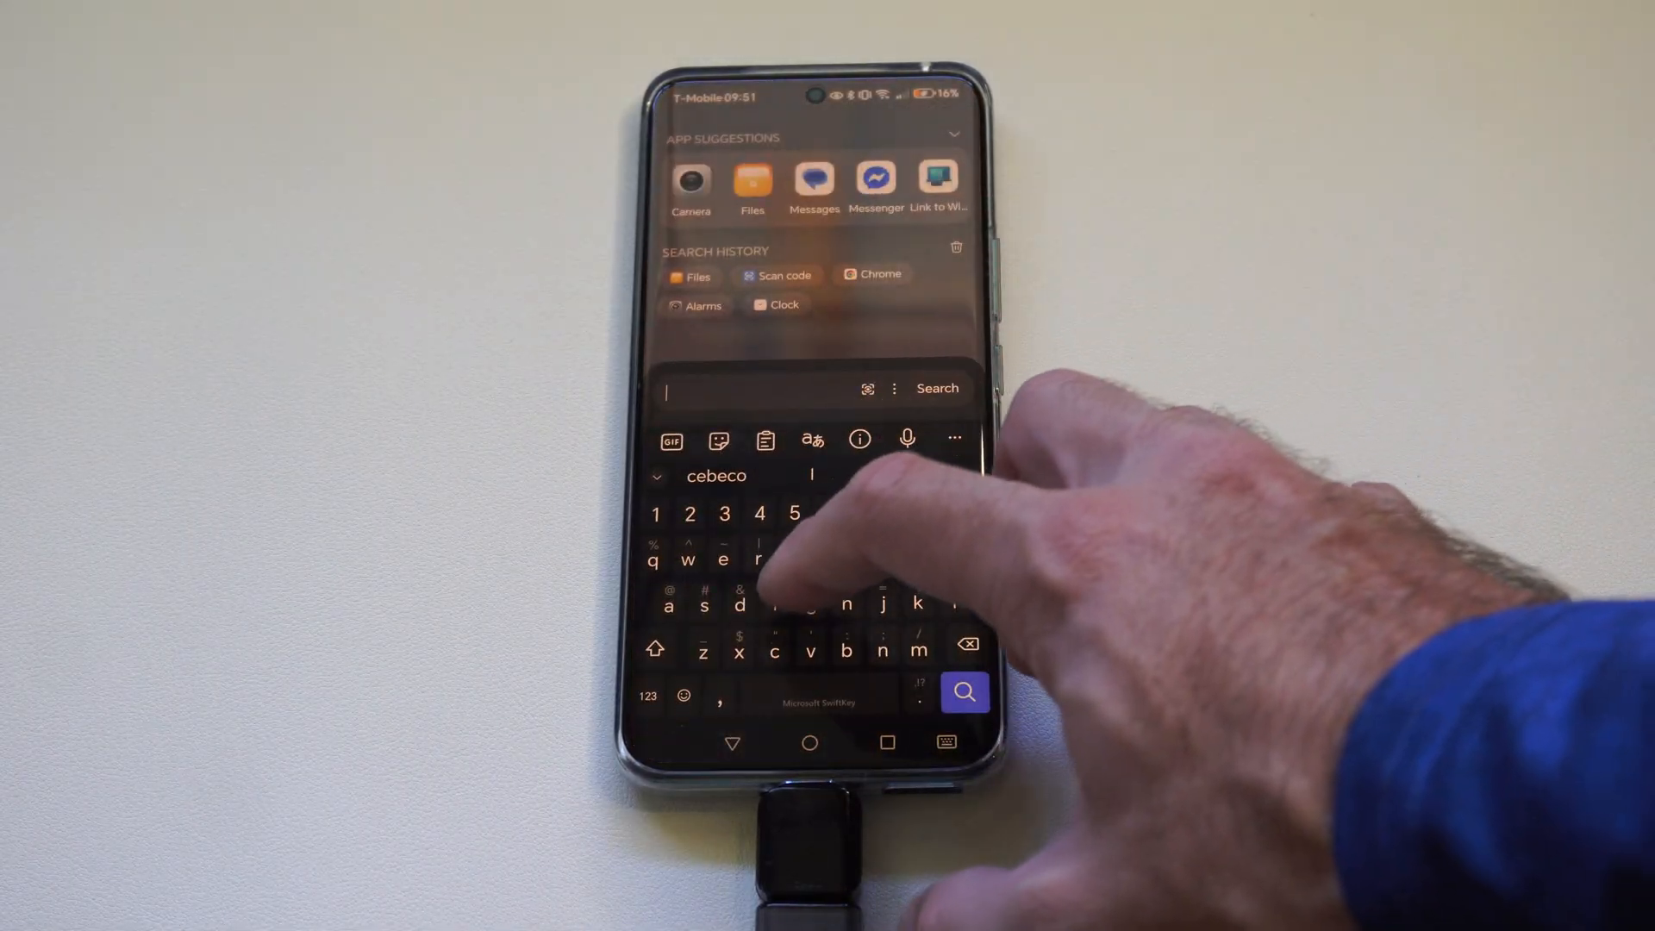
# Step: Search the launcher for 'fil' to bring up the Files app
pyautogui.write('fil')
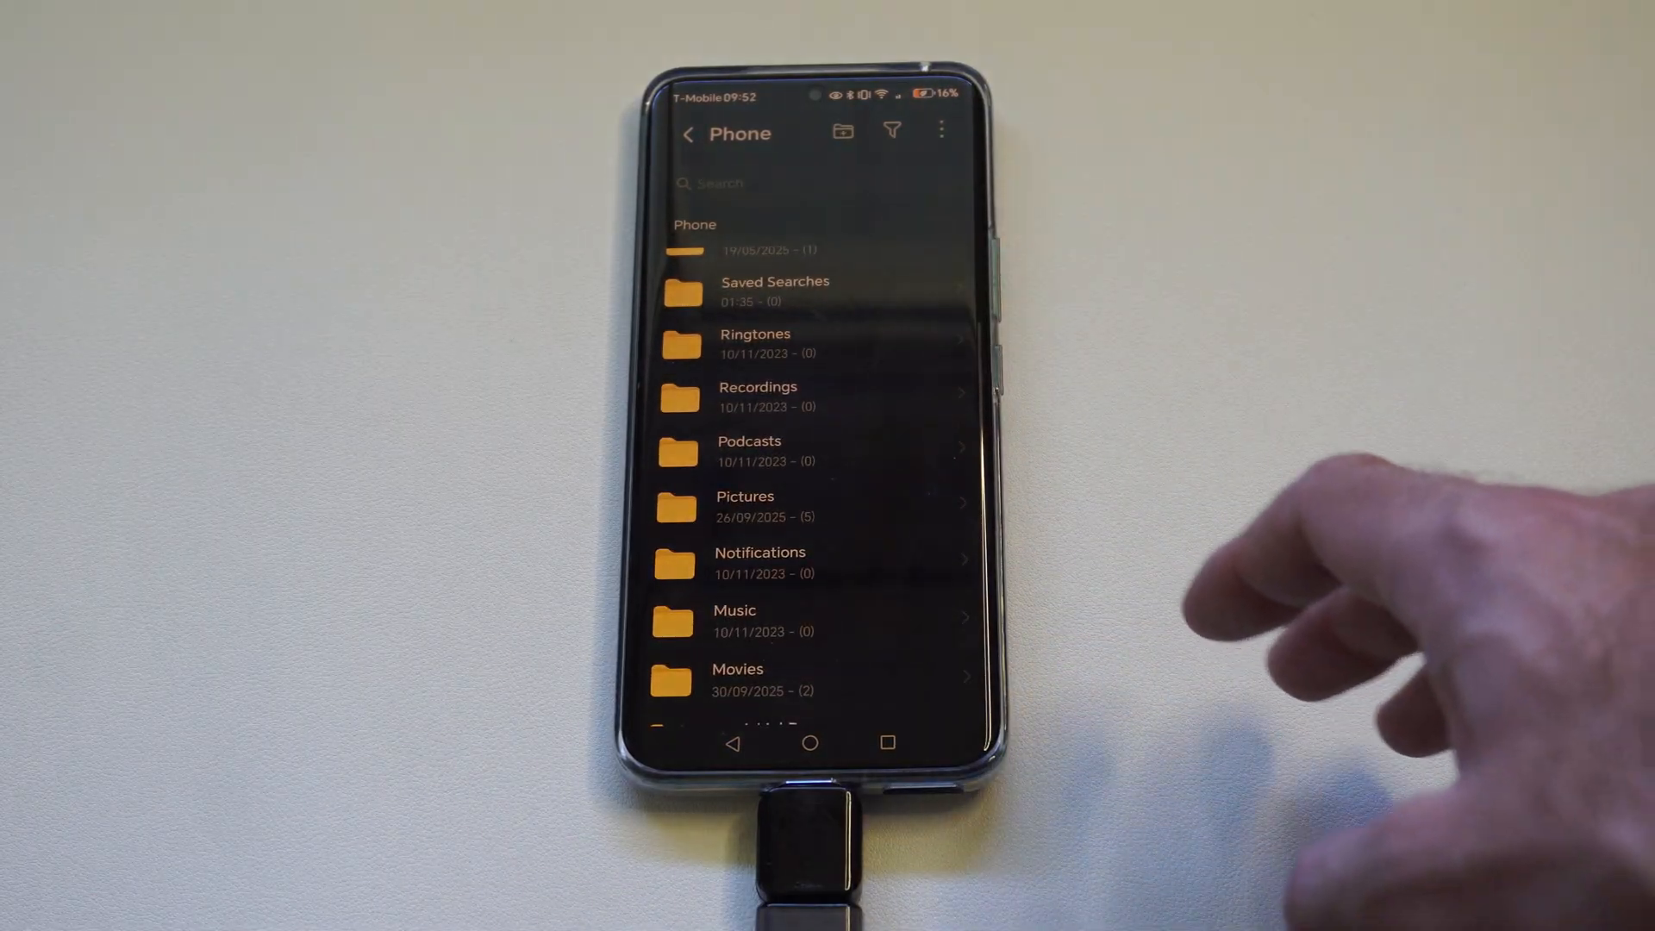
# Step: Reach DCIM/Camera in phone storage and begin moving VID_20251007_001328.mp4
pyautogui.scroll(-3)
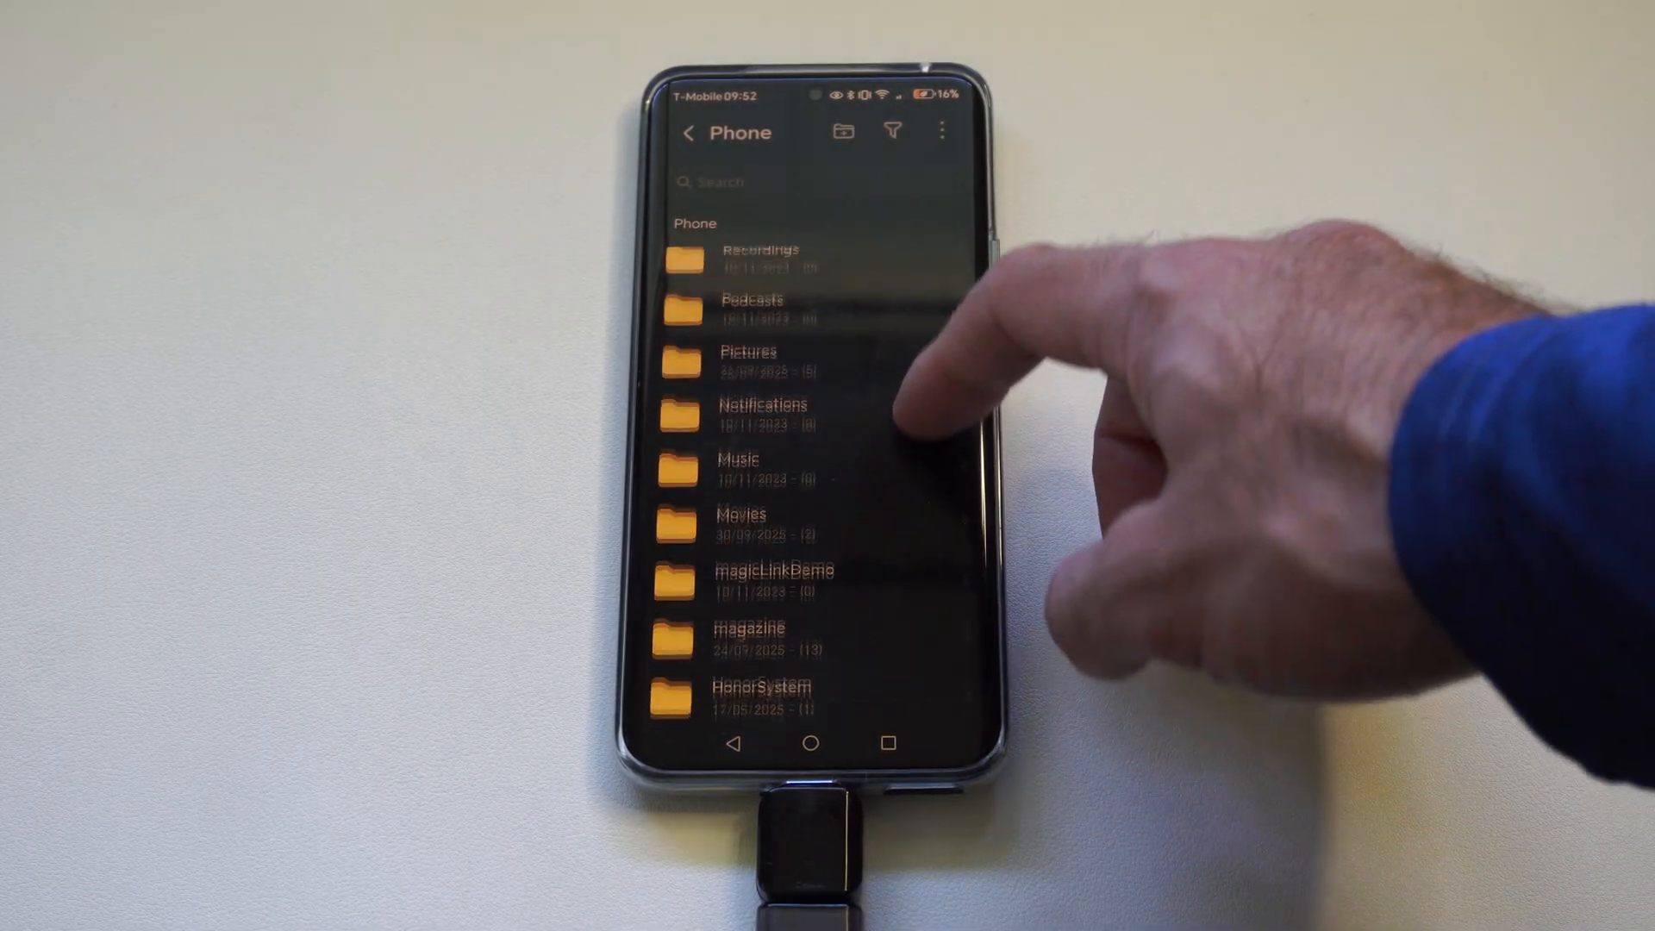
pyautogui.scroll(-3)
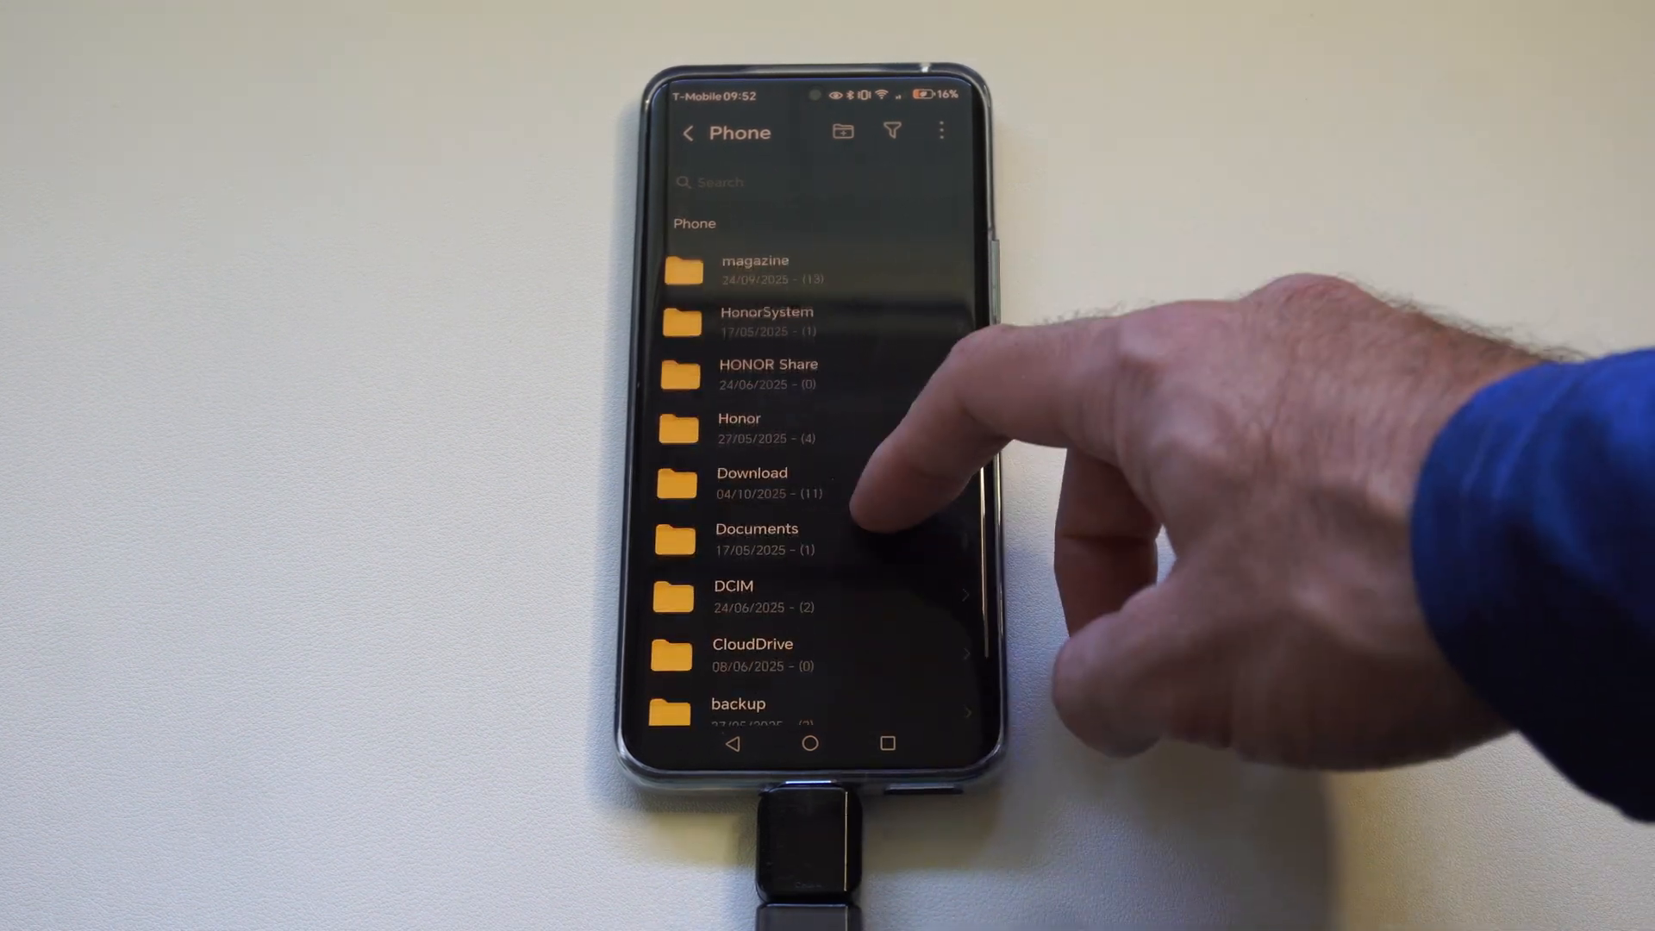
pyautogui.click(733, 597)
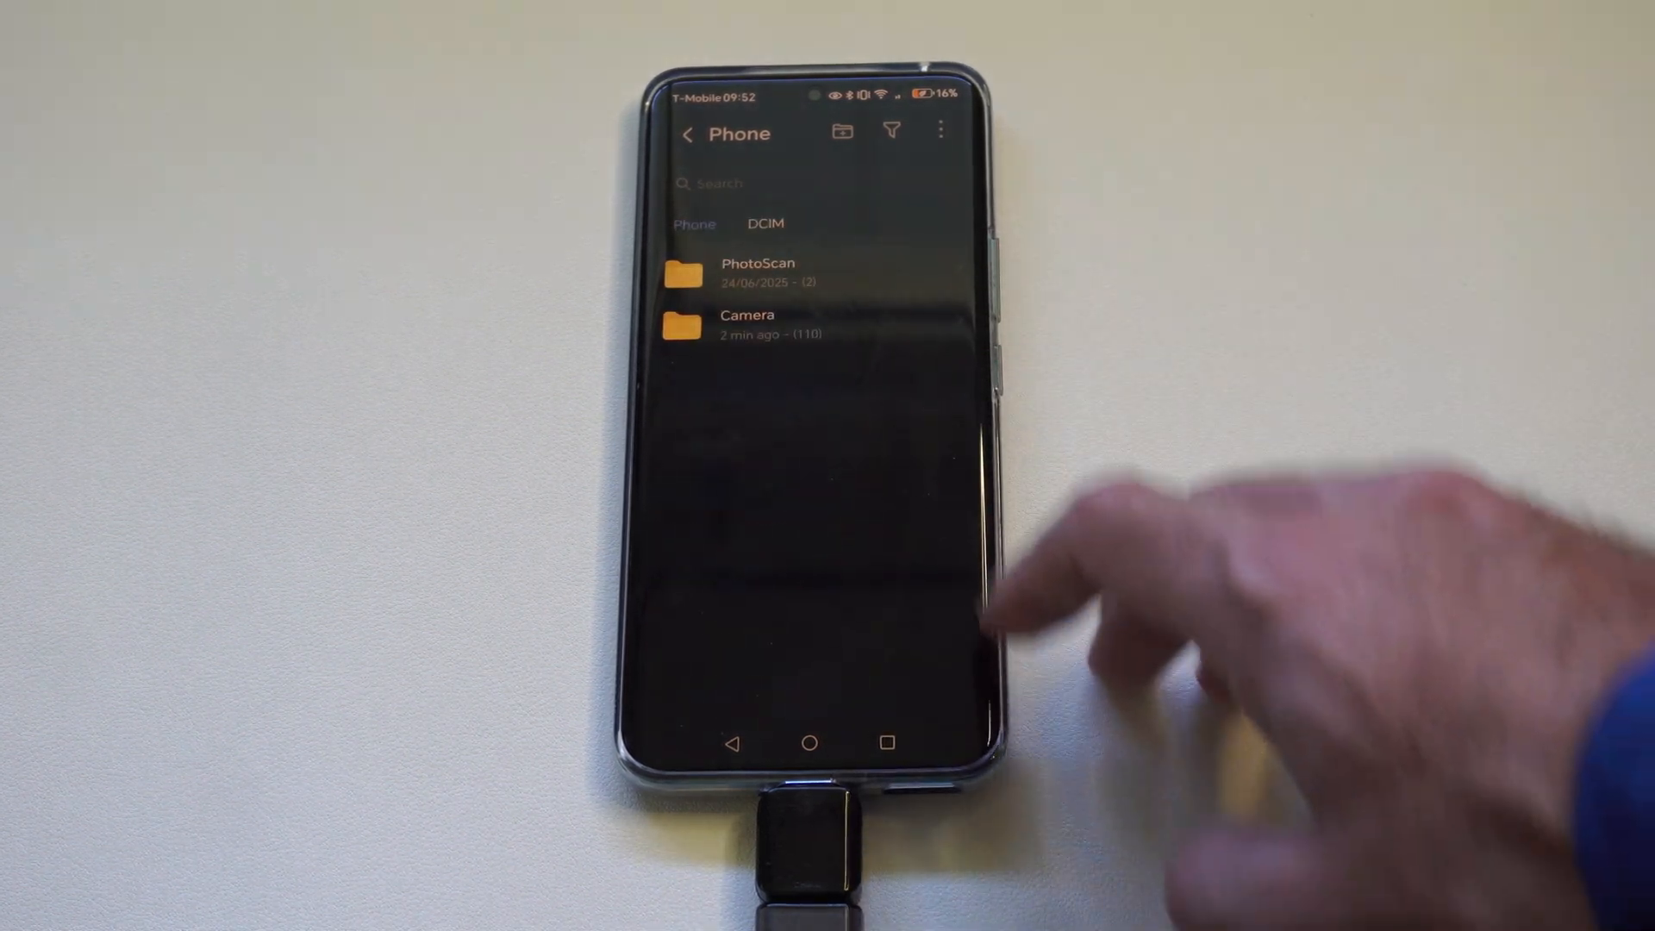
pyautogui.click(748, 322)
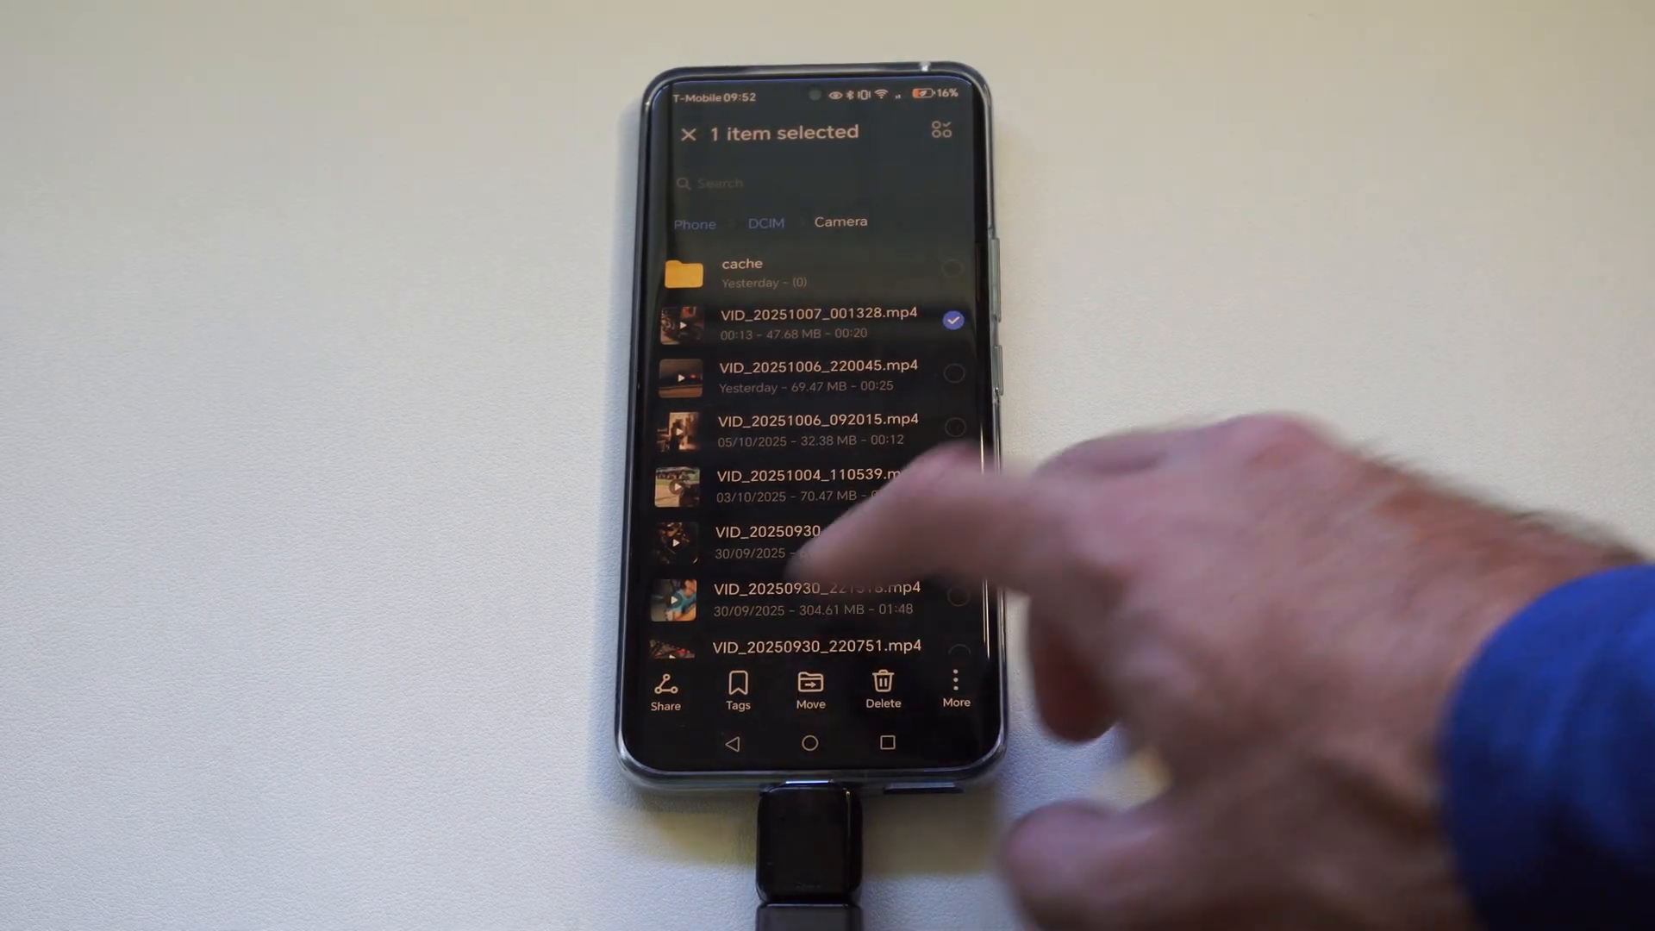
pyautogui.click(810, 691)
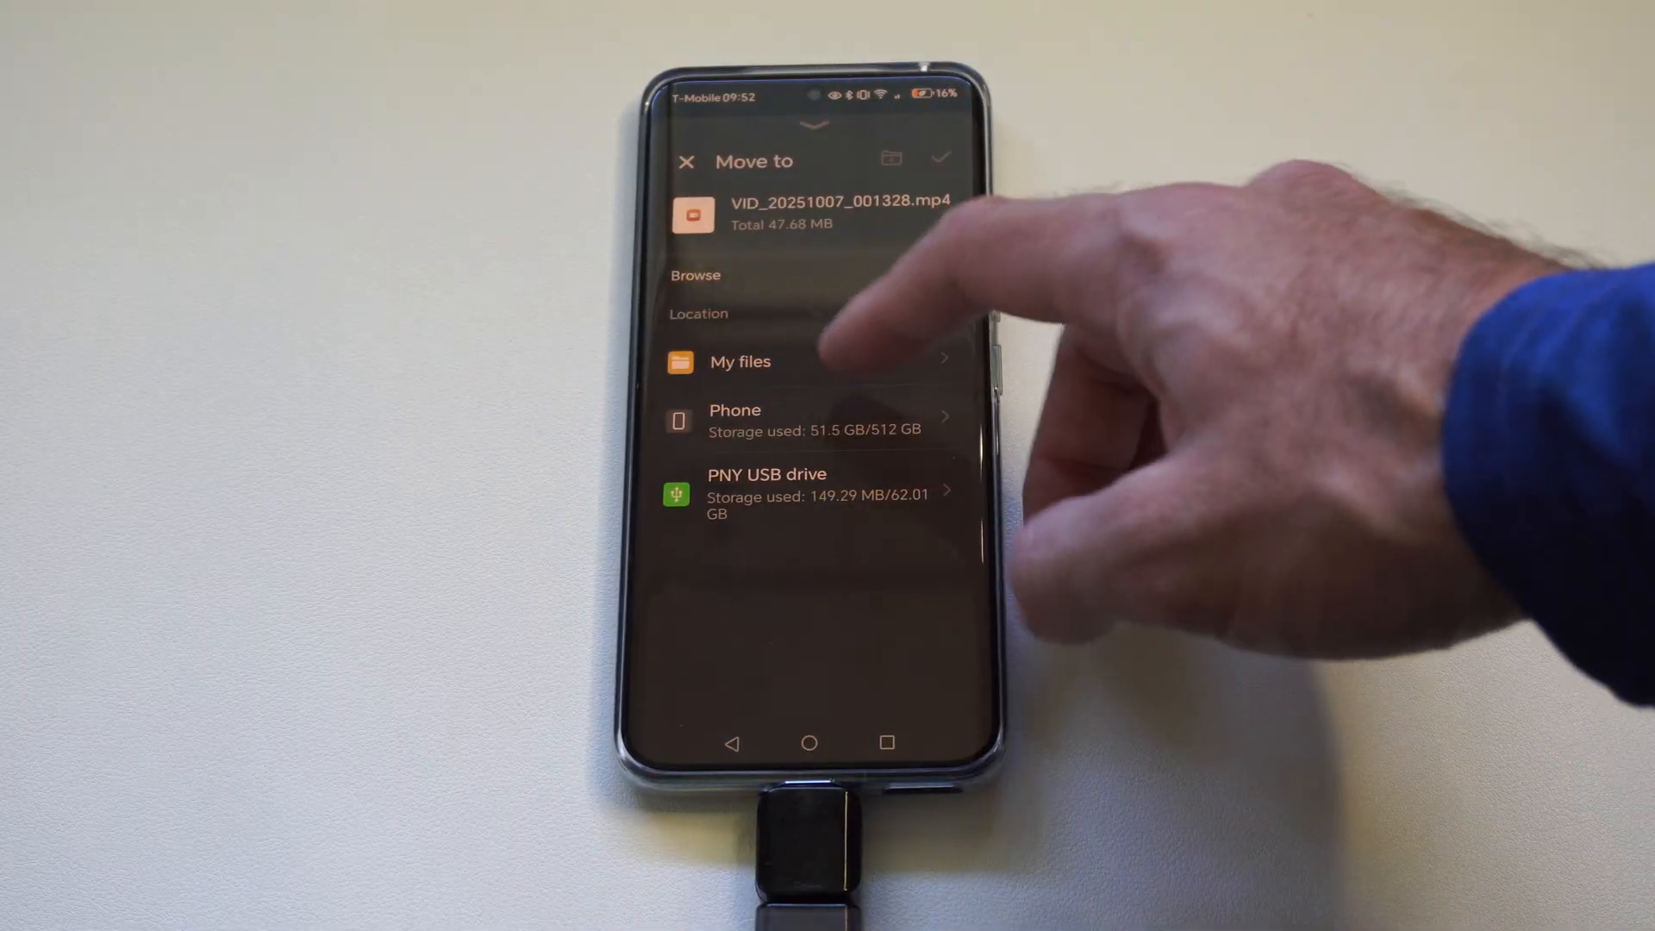
# Step: Choose the PNY USB drive's Movies folder as destination and confirm the move
pyautogui.click(768, 487)
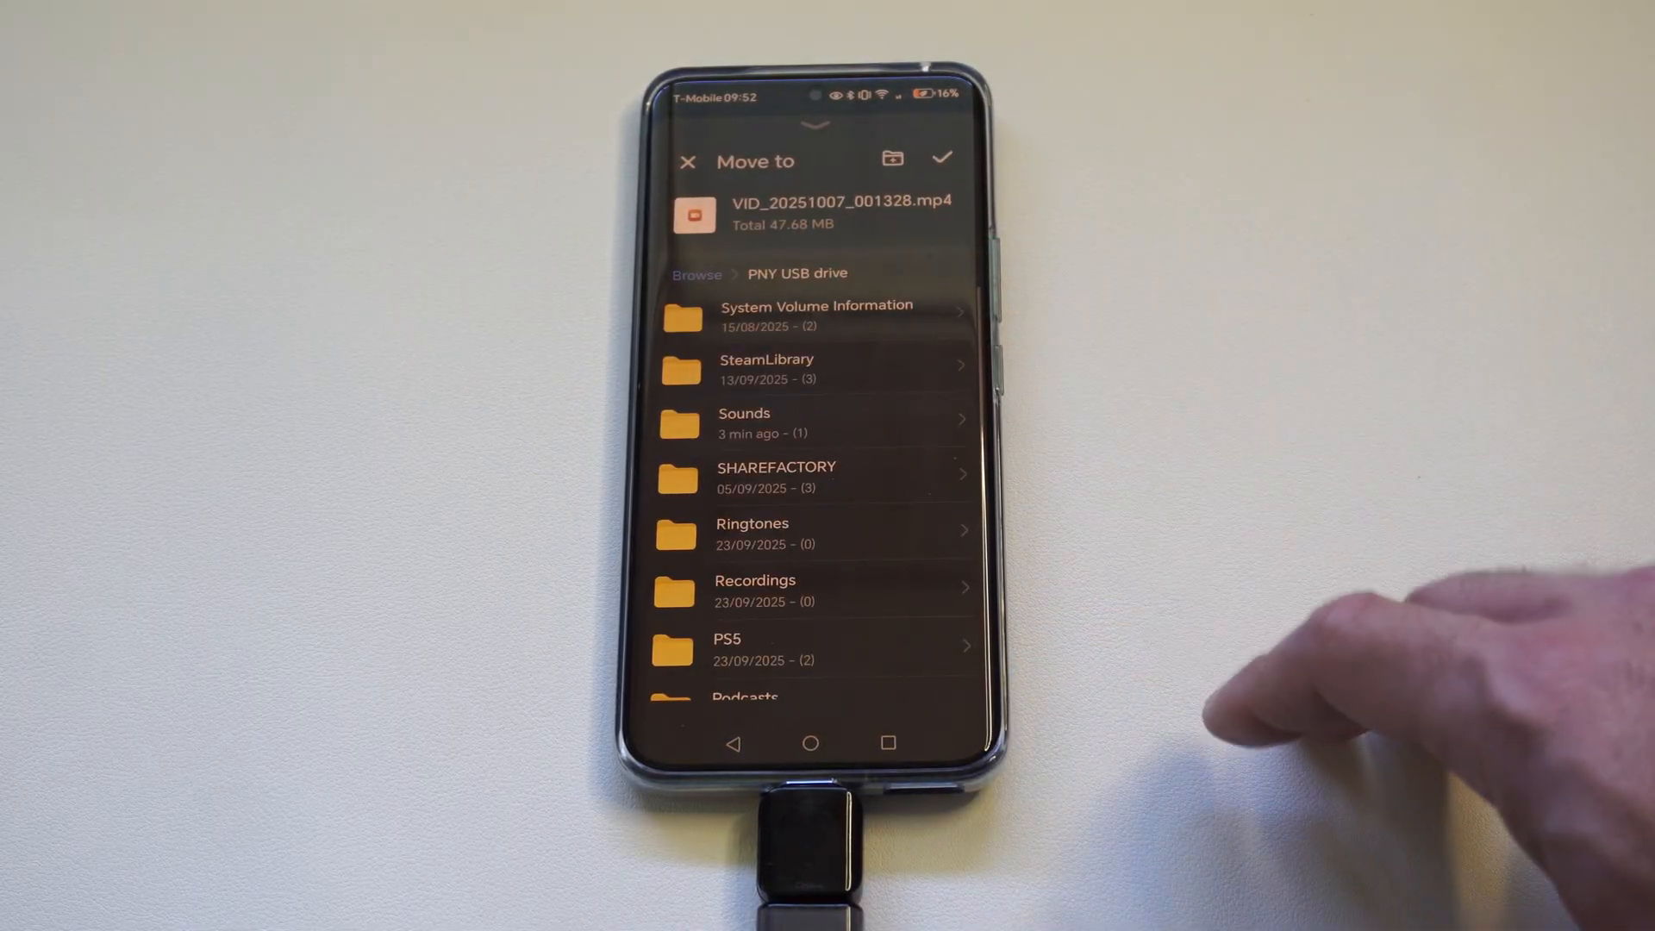
pyautogui.scroll(-3)
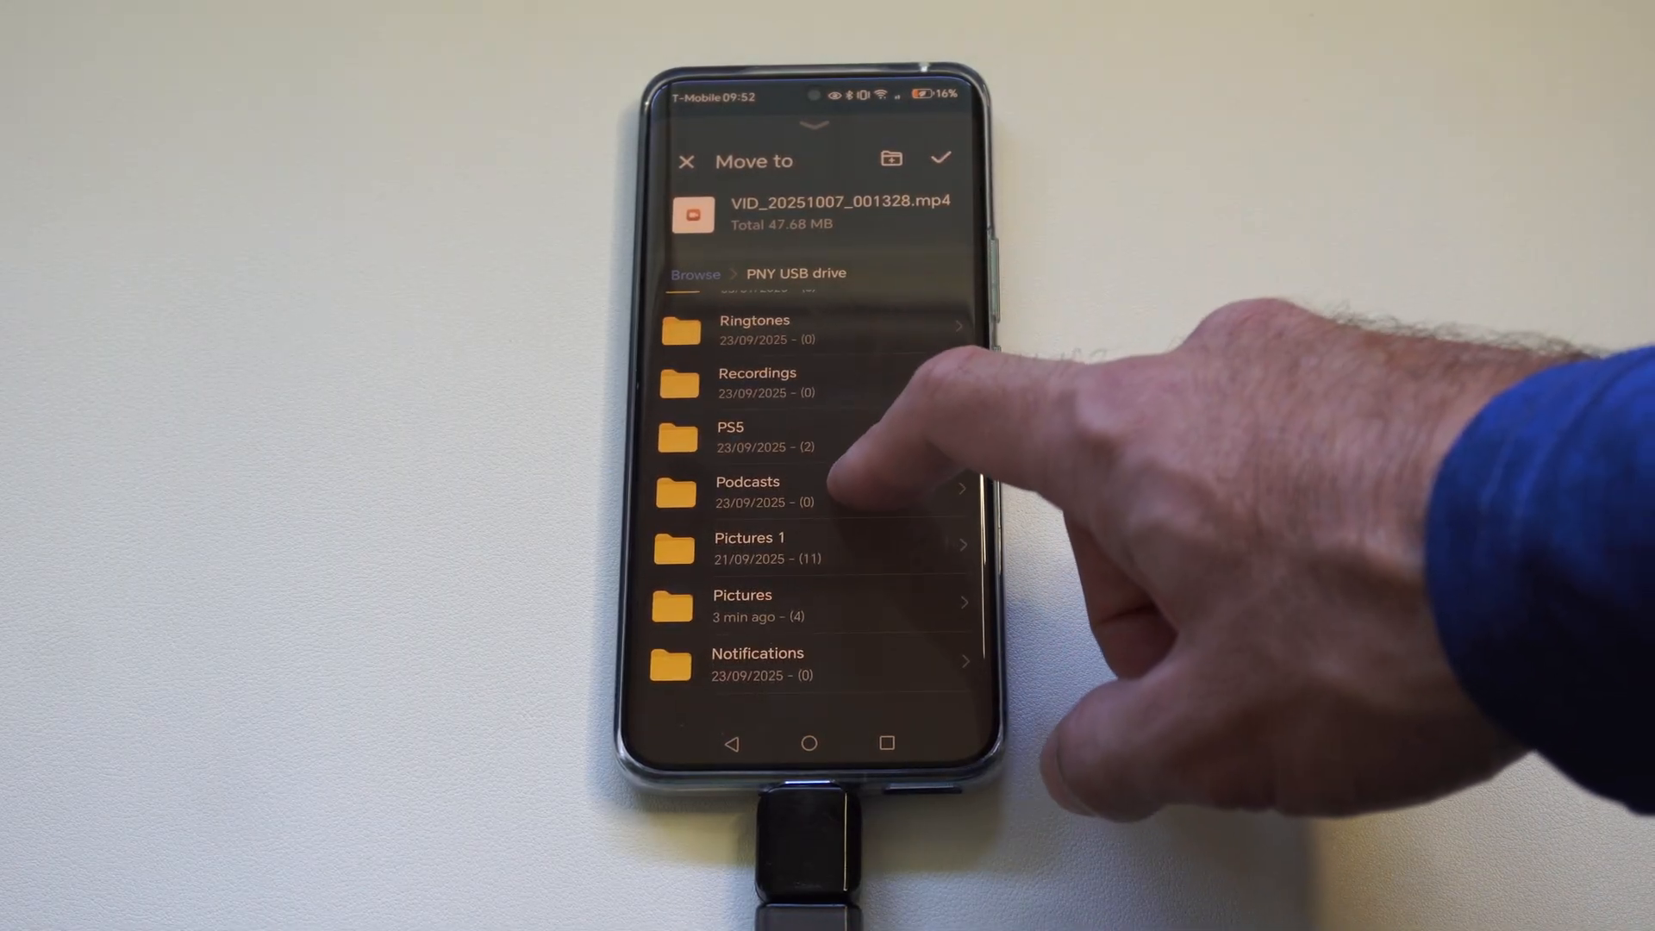
pyautogui.scroll(3)
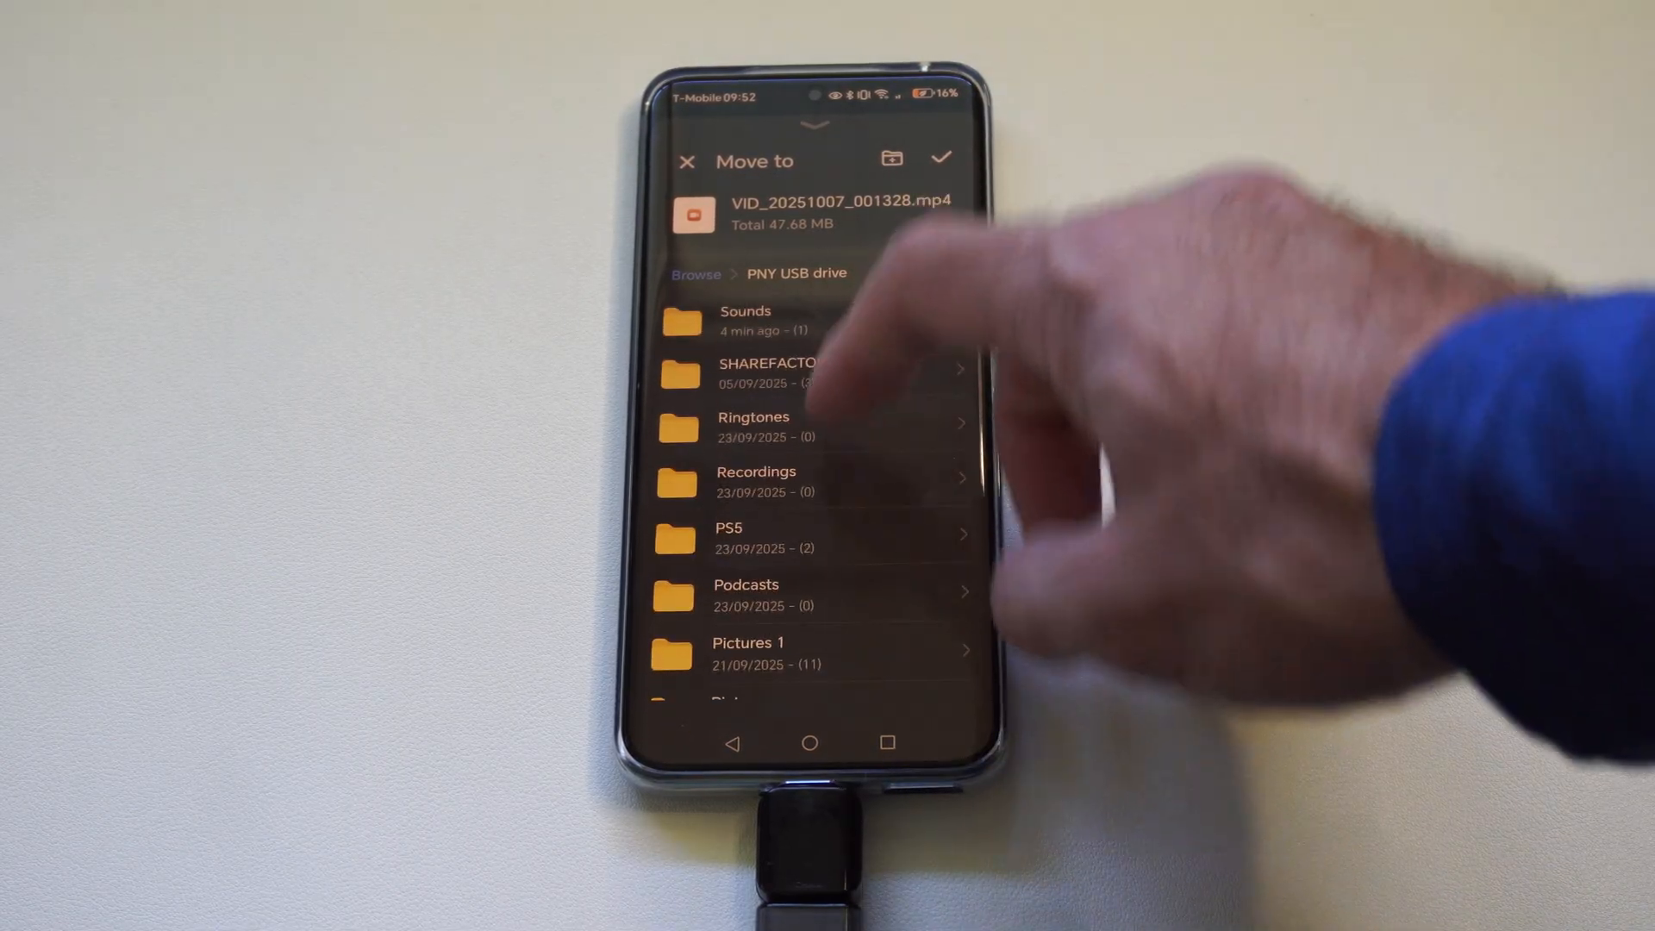
pyautogui.scroll(-3)
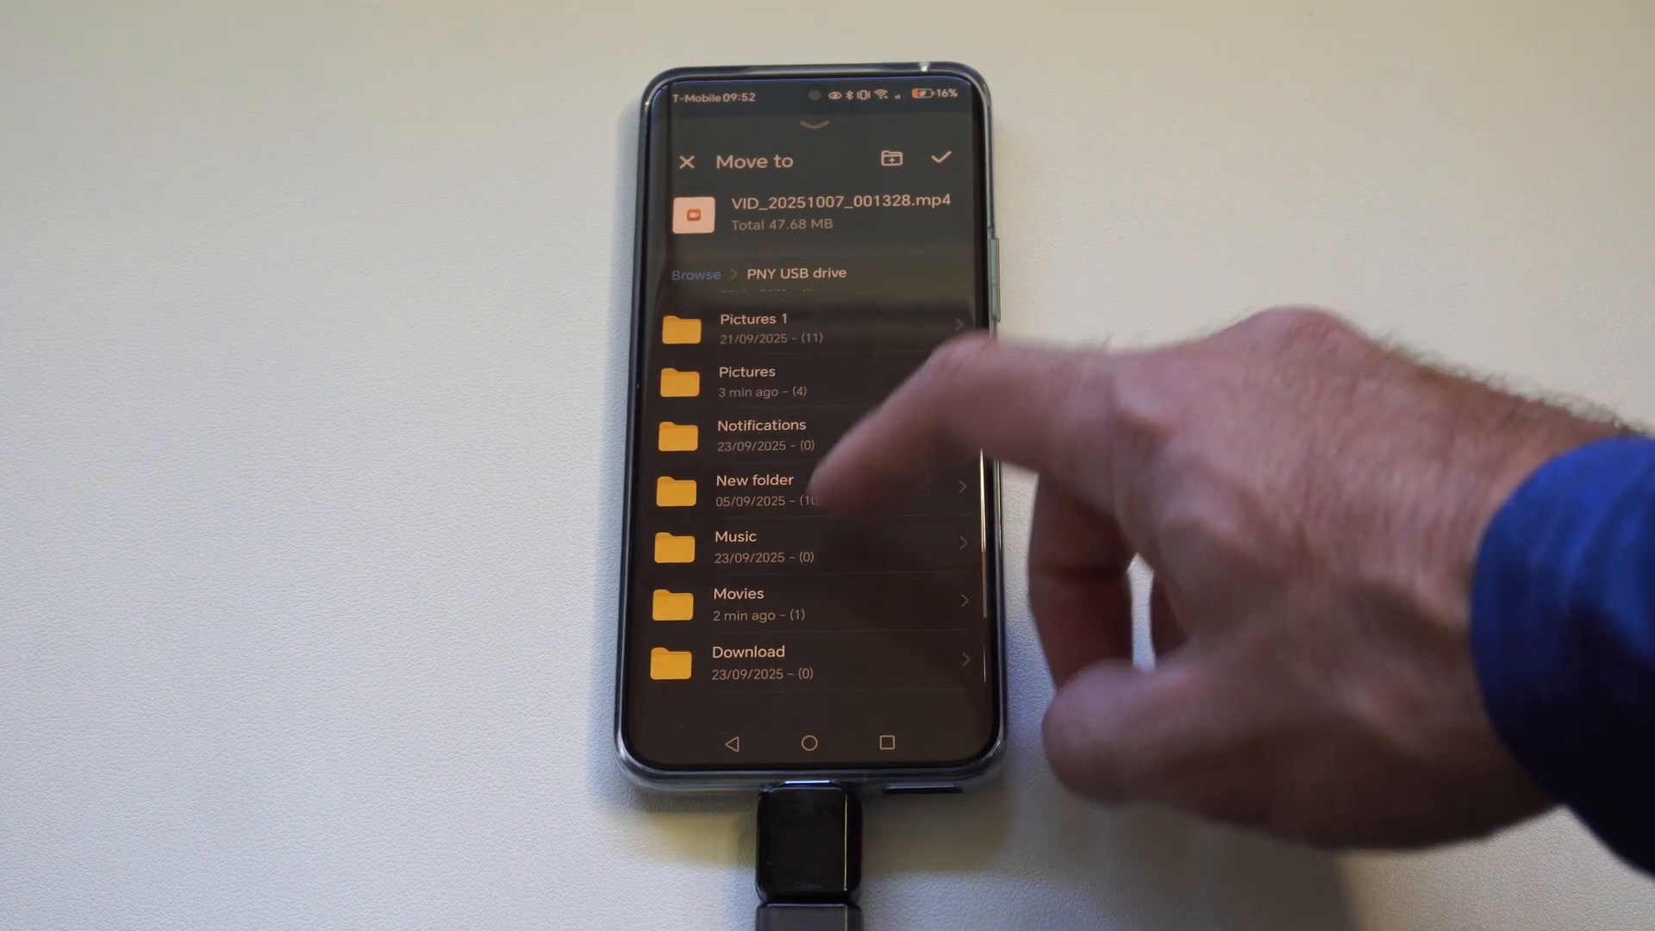
pyautogui.click(740, 601)
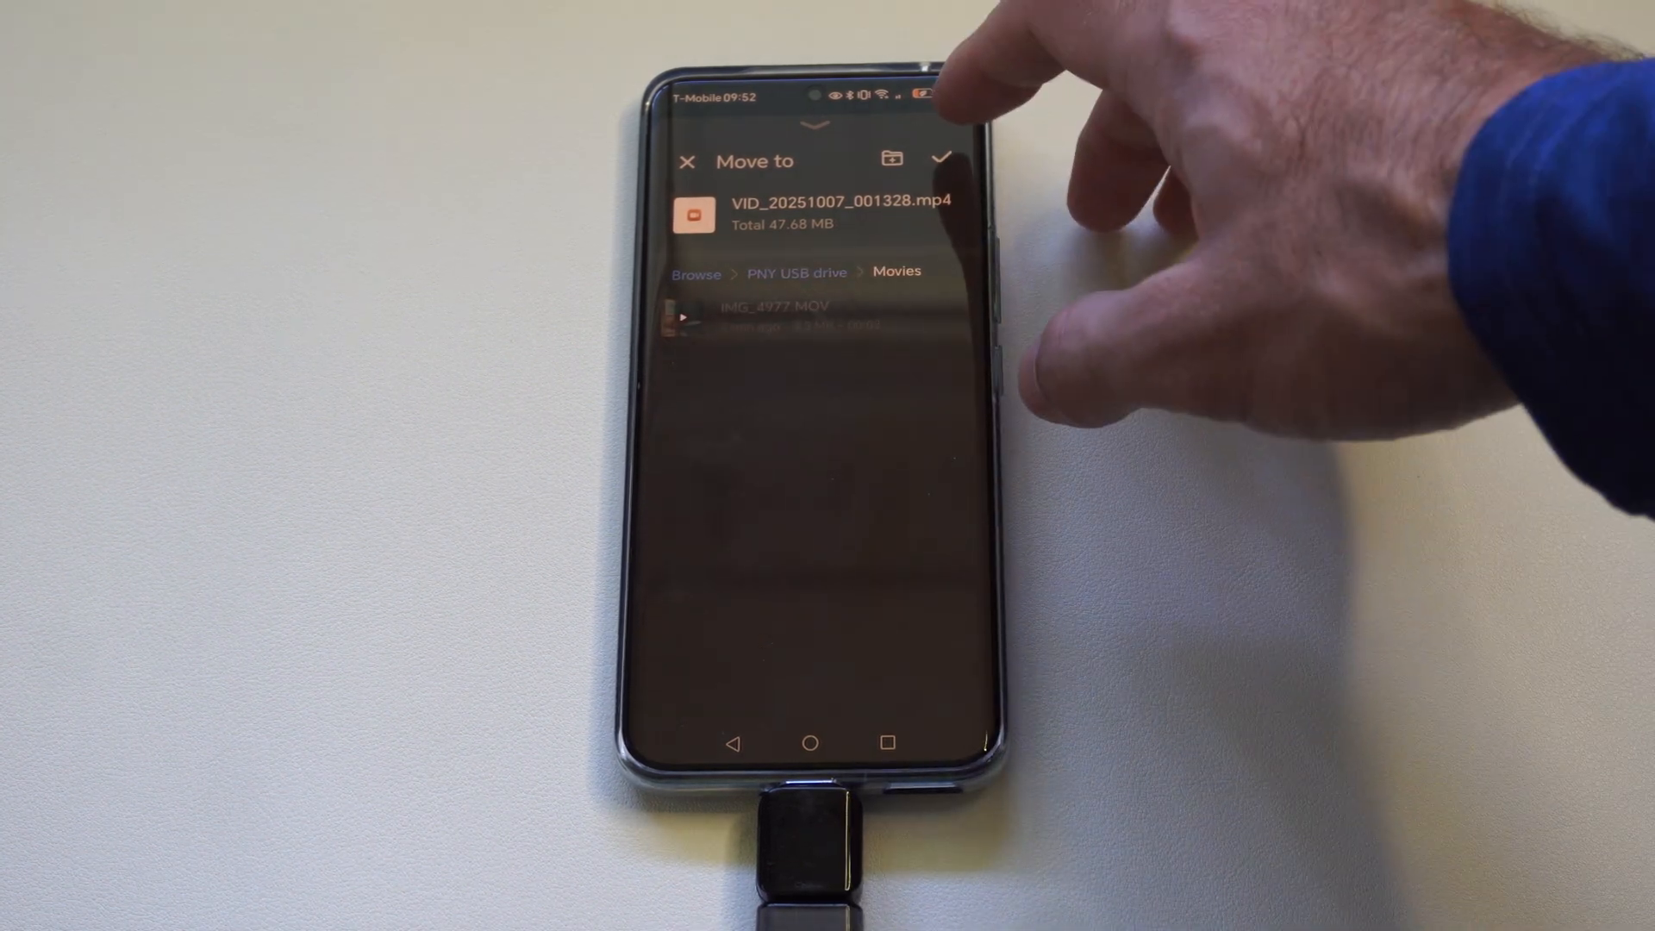
pyautogui.click(942, 158)
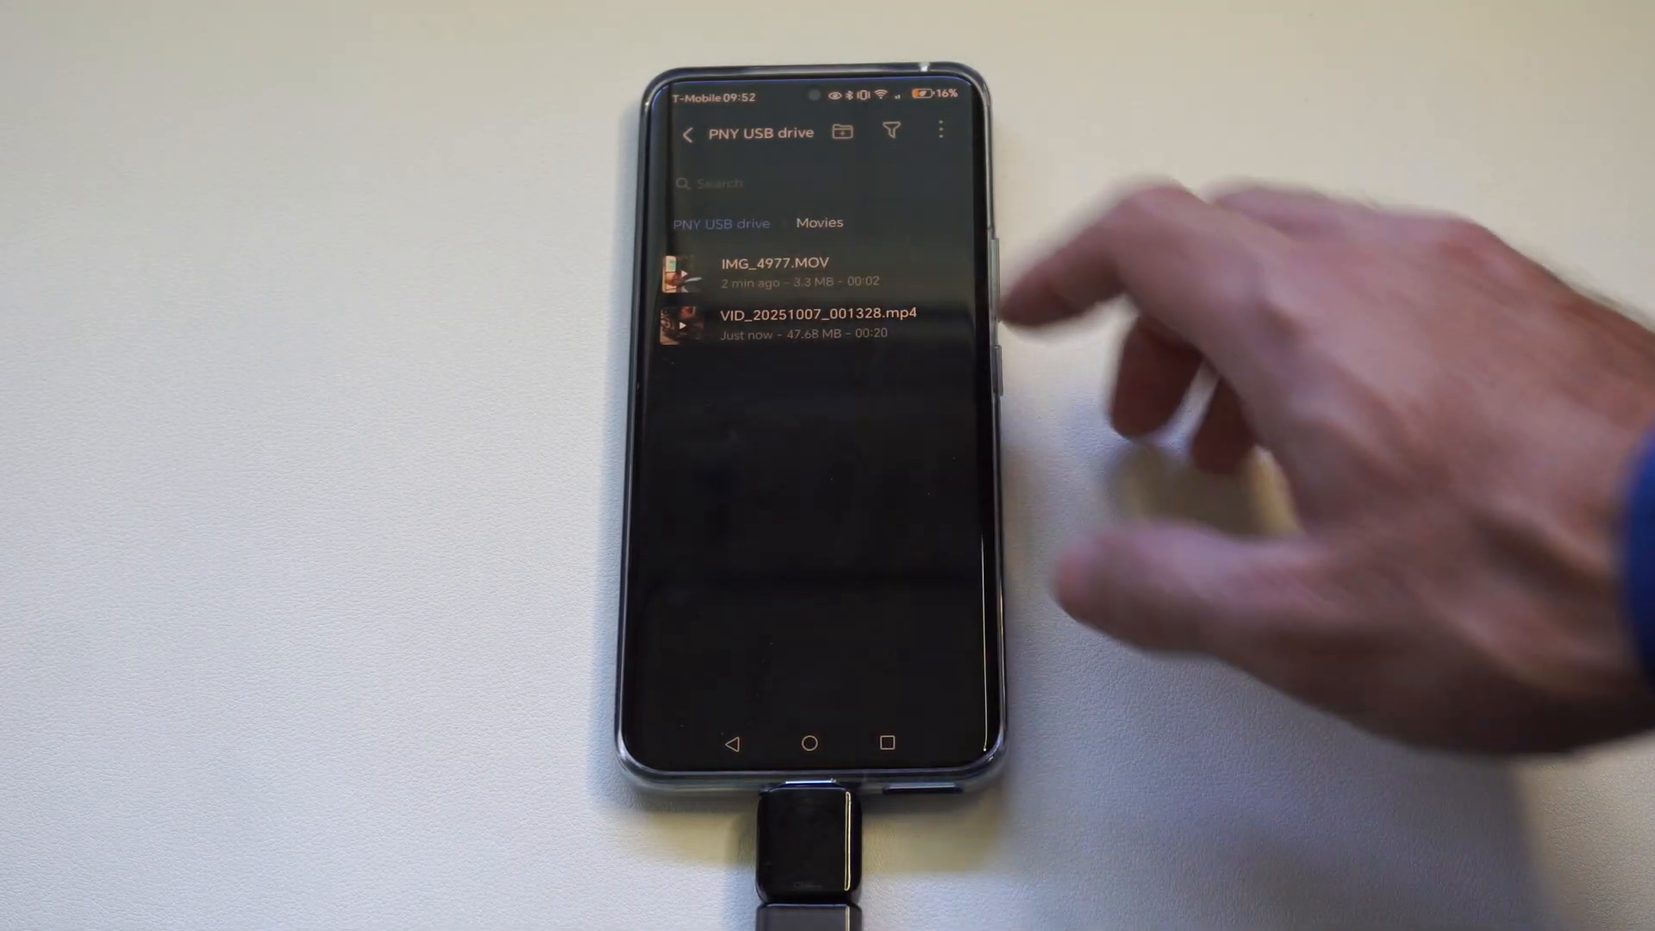
# Step: Select both IMG_4977.MOV and VID_20251007_001328.mp4 in the Movies folder
pyautogui.click(817, 322)
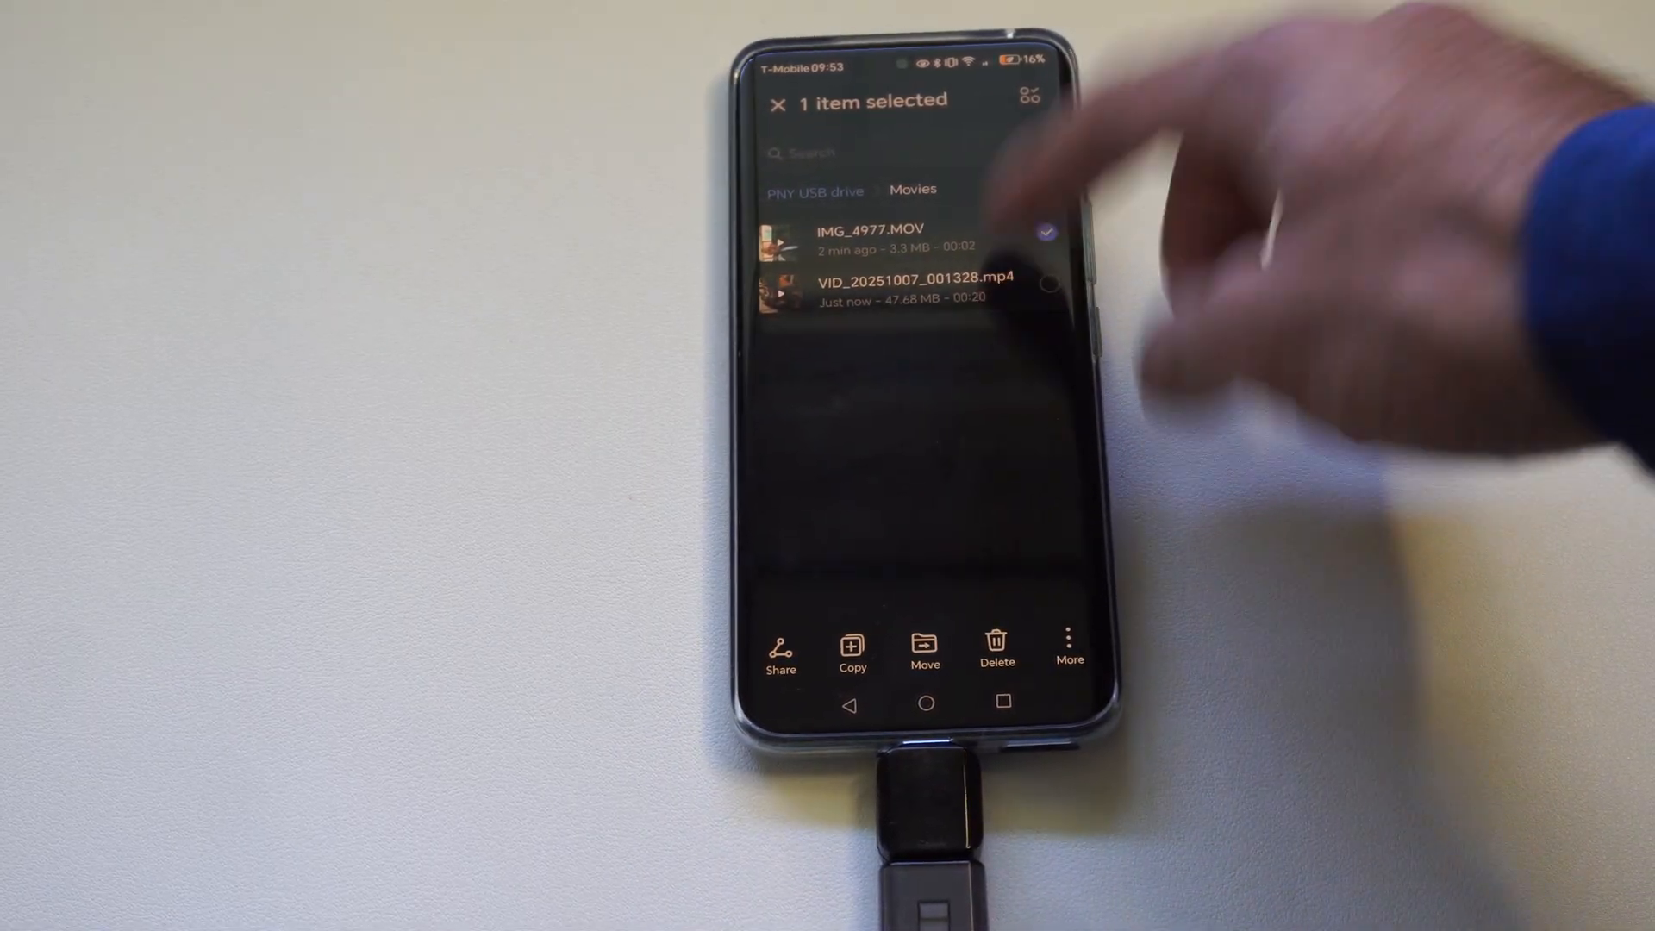
pyautogui.click(1047, 282)
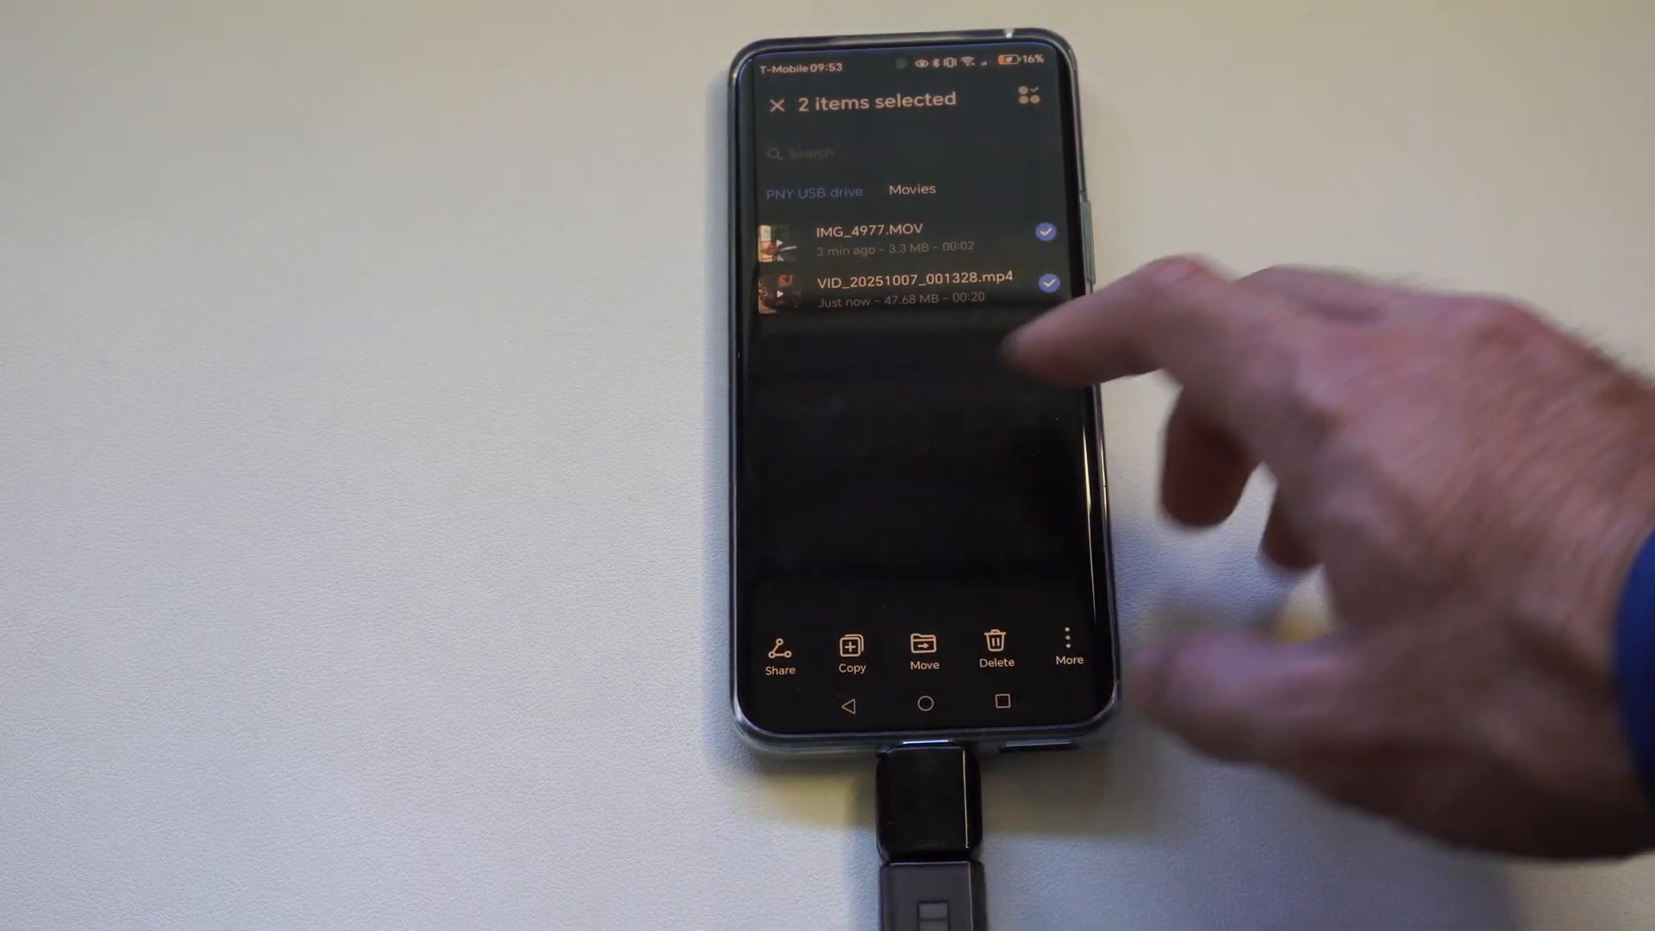